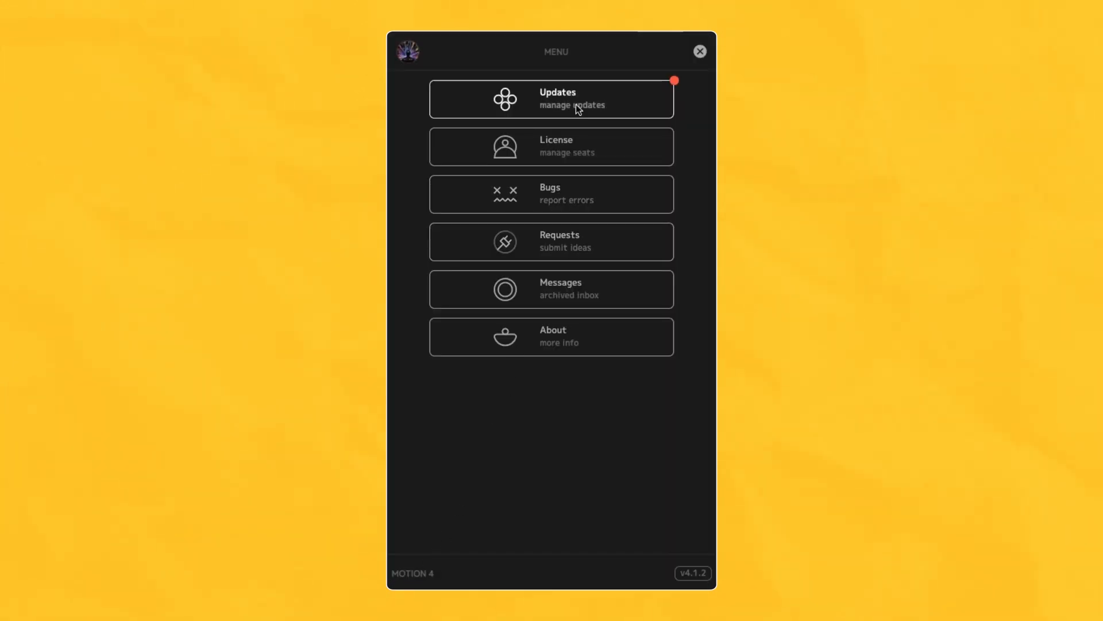
# Step: Review the 4.2.0 release notes and start the update to version 4.2.0
pyautogui.click(551, 99)
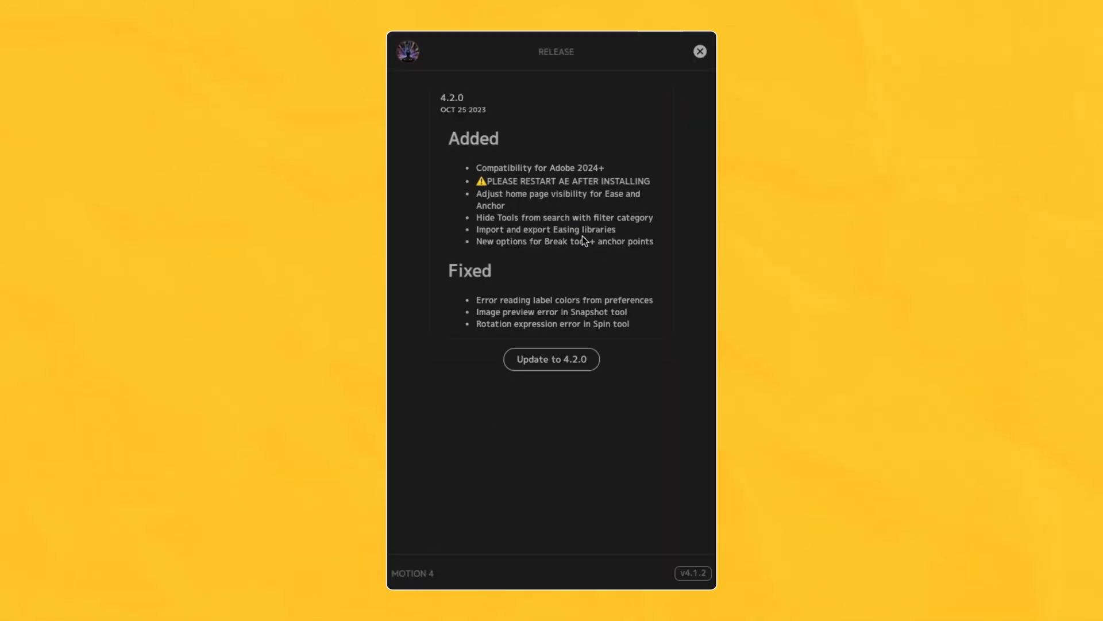
pyautogui.moveTo(552, 358)
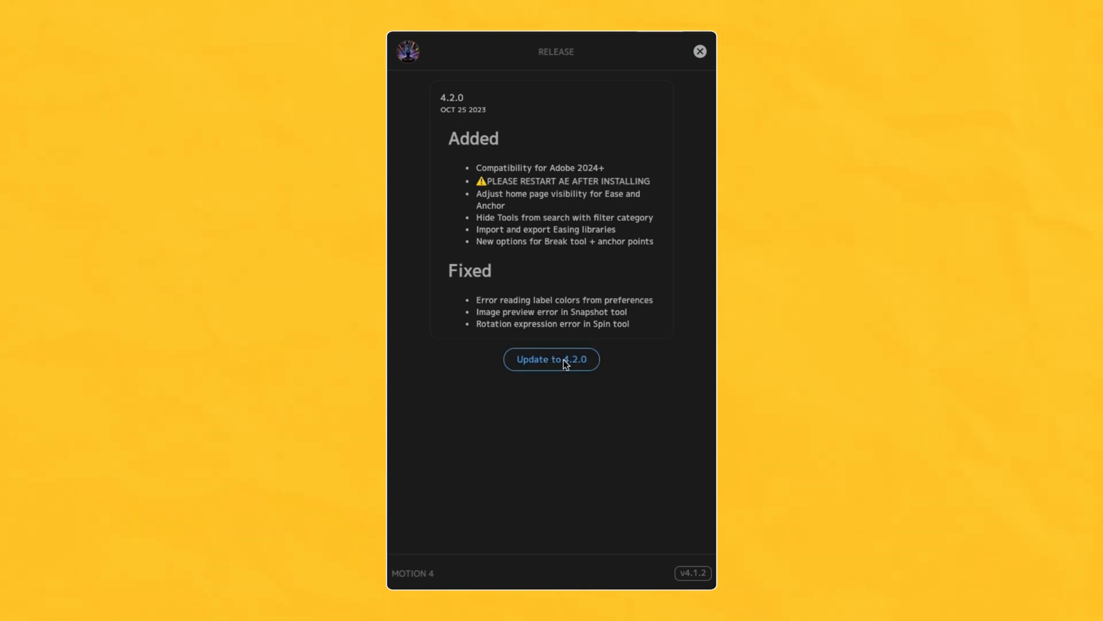
pyautogui.click(552, 359)
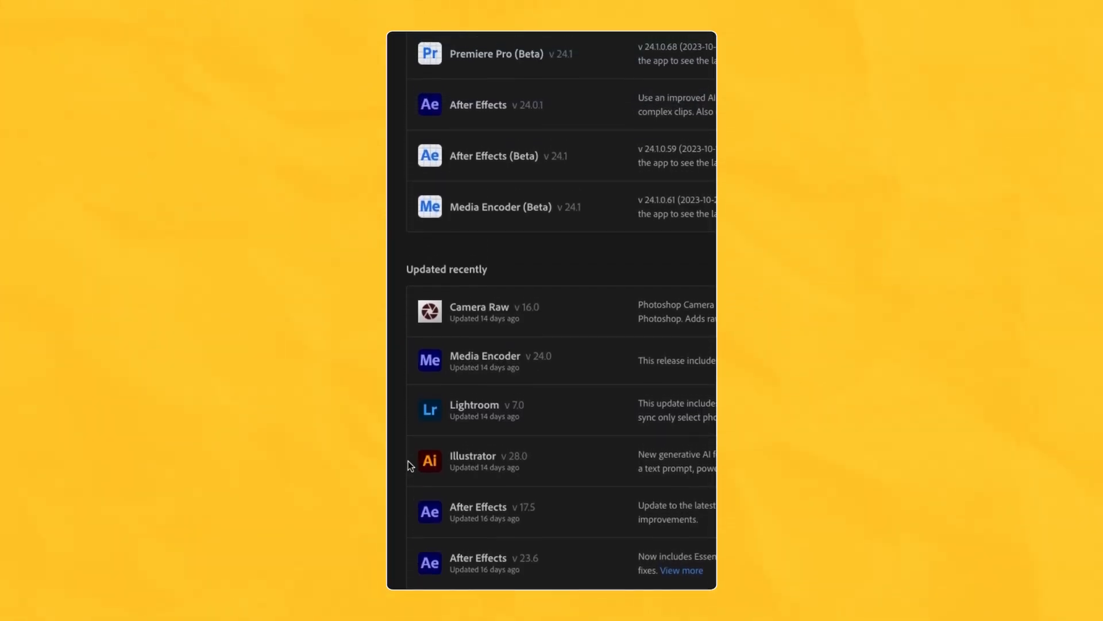
pyautogui.scroll(3)
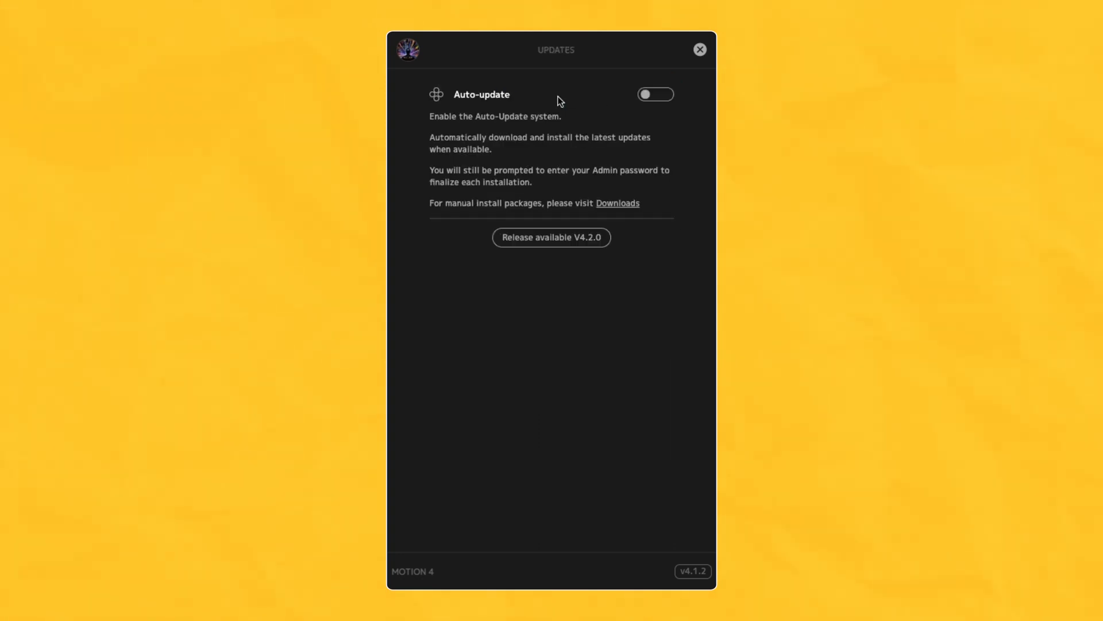
# Step: Enable auto-update and install release 4.2.0 over version 4.1.2
pyautogui.click(654, 94)
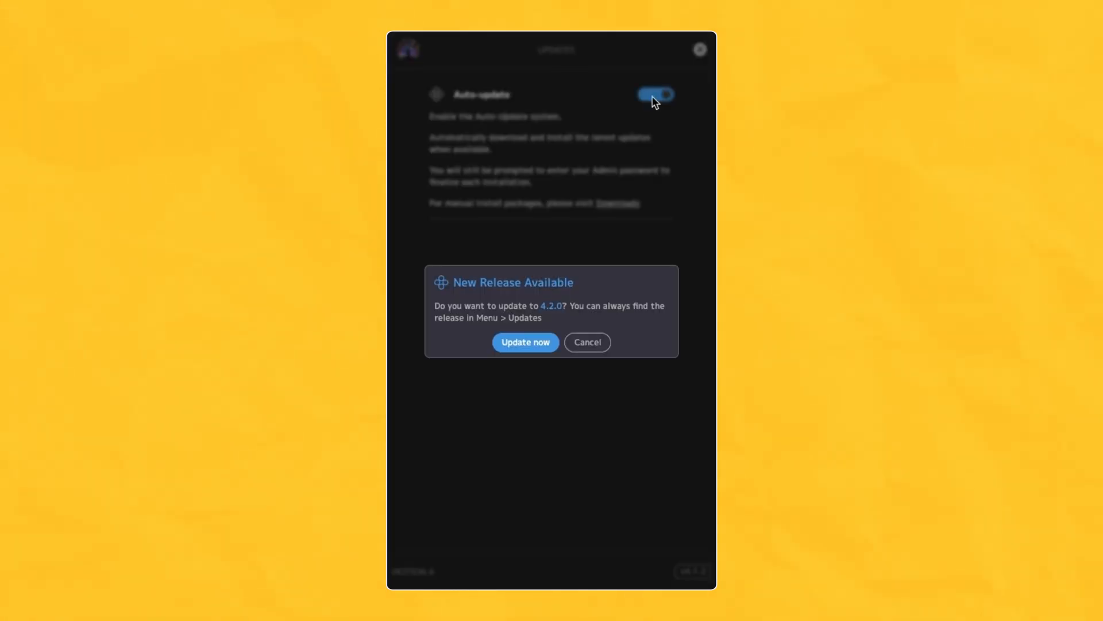
pyautogui.click(525, 342)
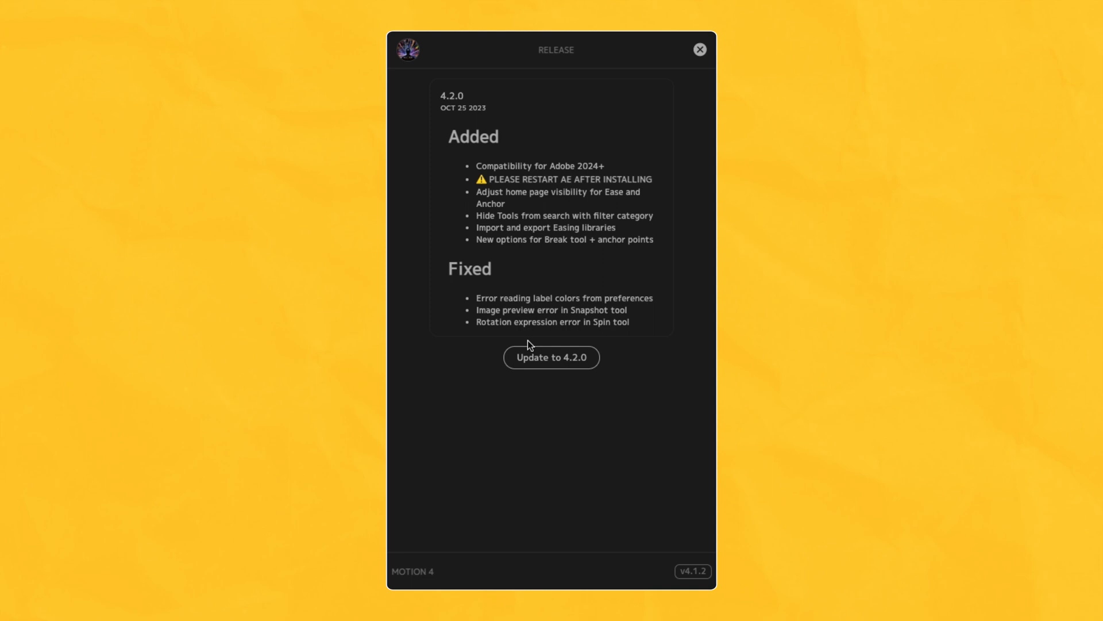
pyautogui.click(550, 356)
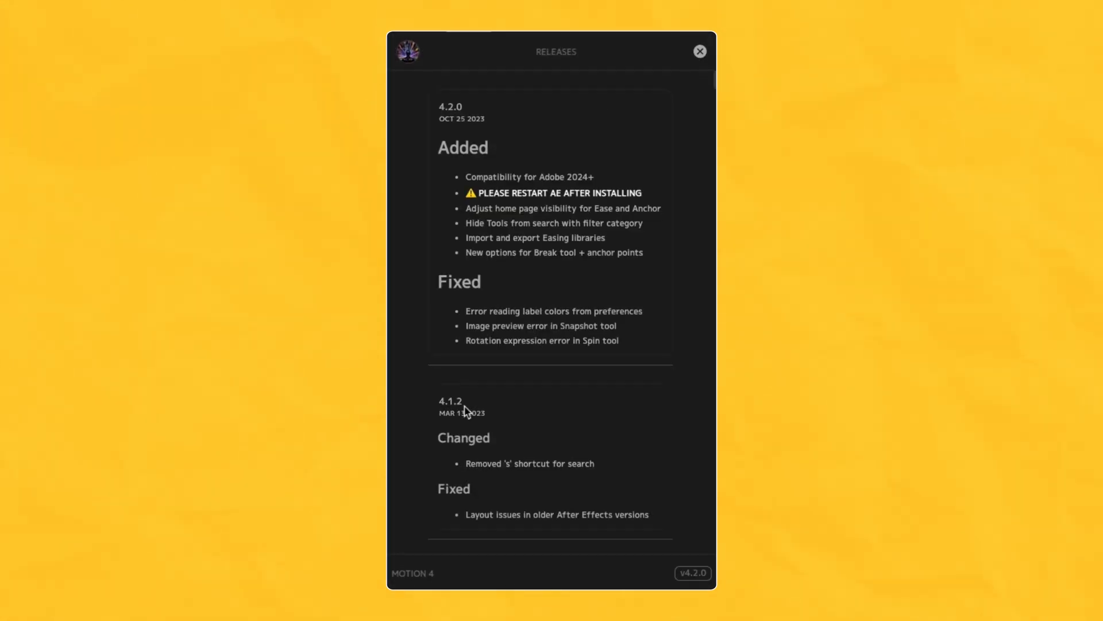
# Step: Set Homepage Display to Easing Only in Settings and return to the homepage
pyautogui.click(700, 52)
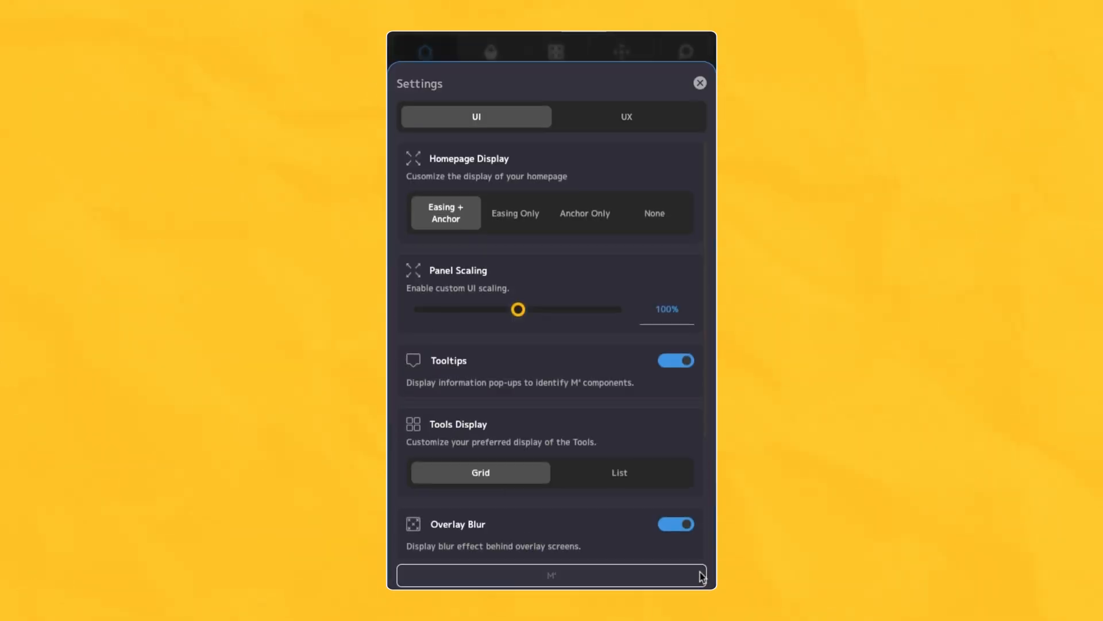
pyautogui.moveTo(669, 196)
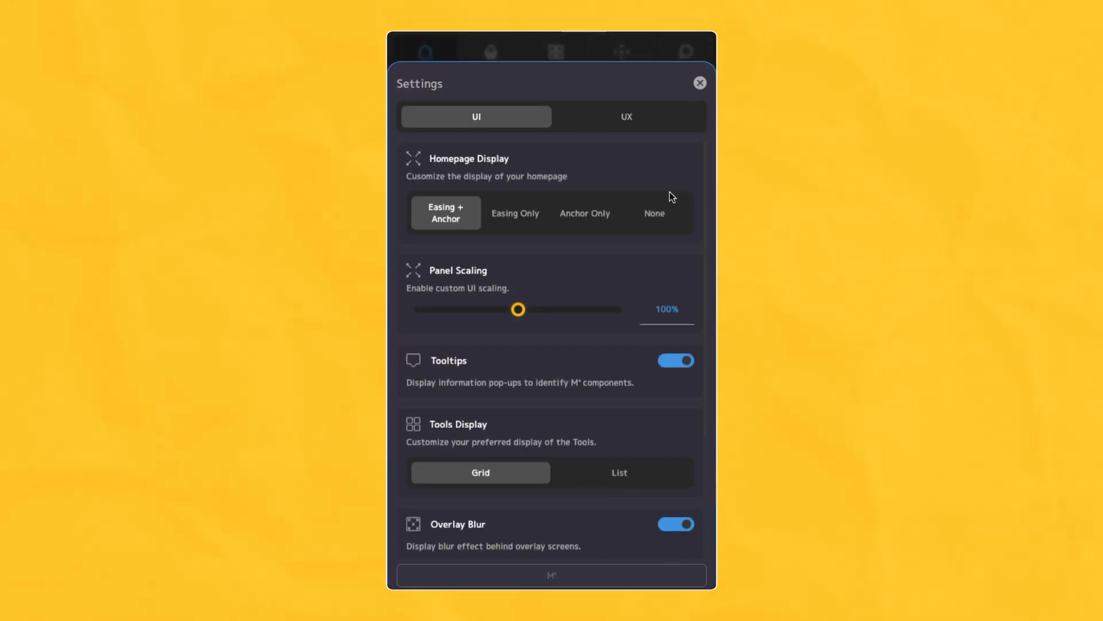
pyautogui.click(584, 212)
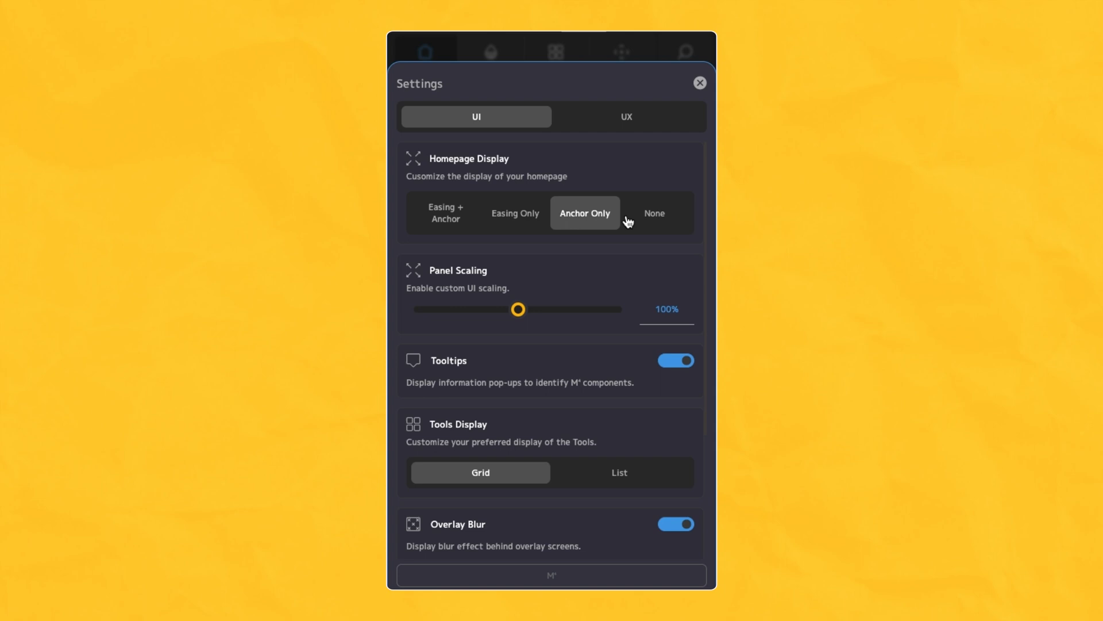
pyautogui.click(514, 213)
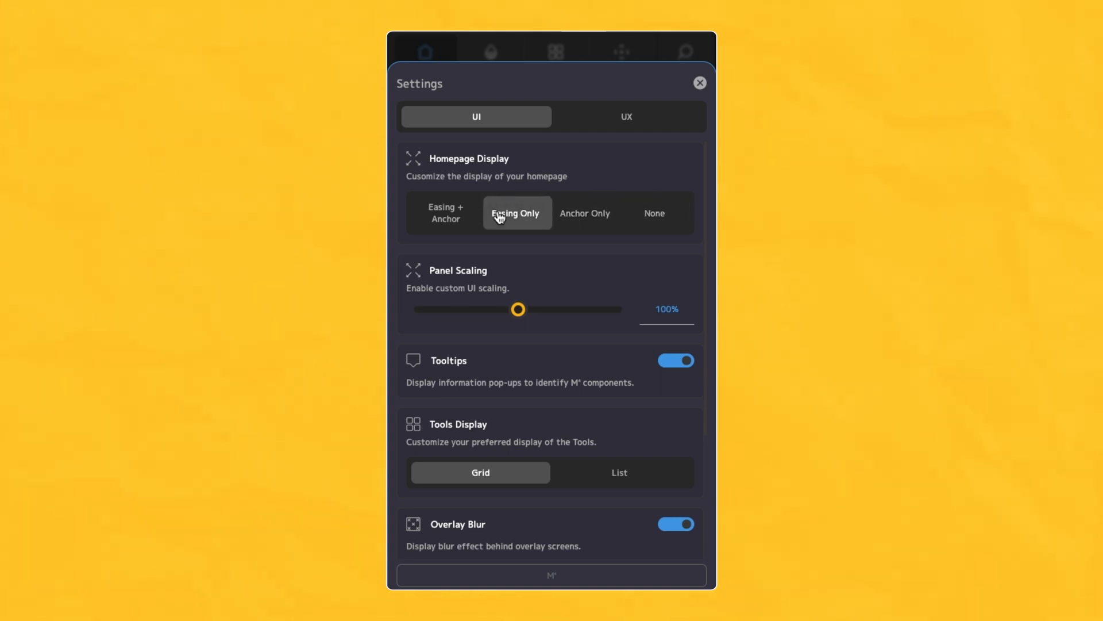
pyautogui.click(698, 82)
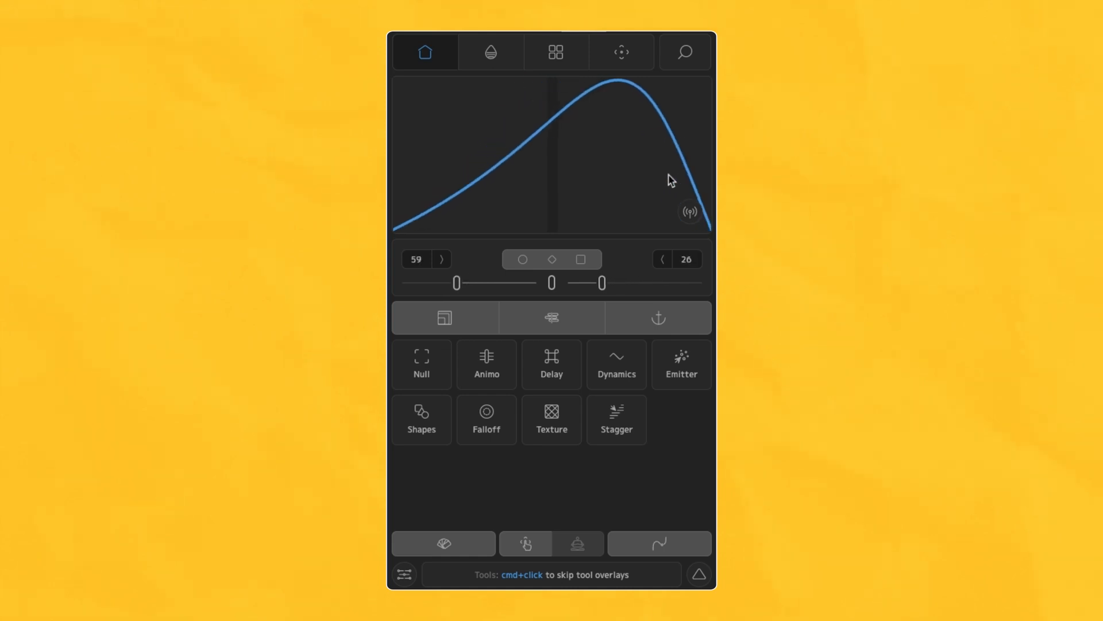
# Step: Hide Emitter and Flip from search in the tools grid, then pin favourite tools
pyautogui.click(556, 52)
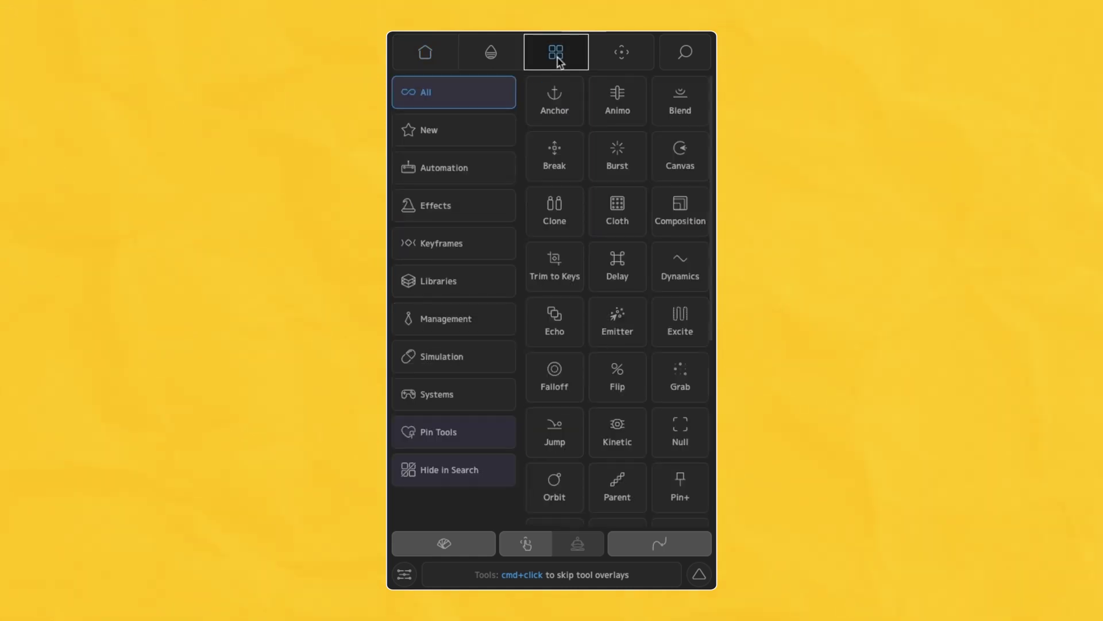
pyautogui.click(447, 469)
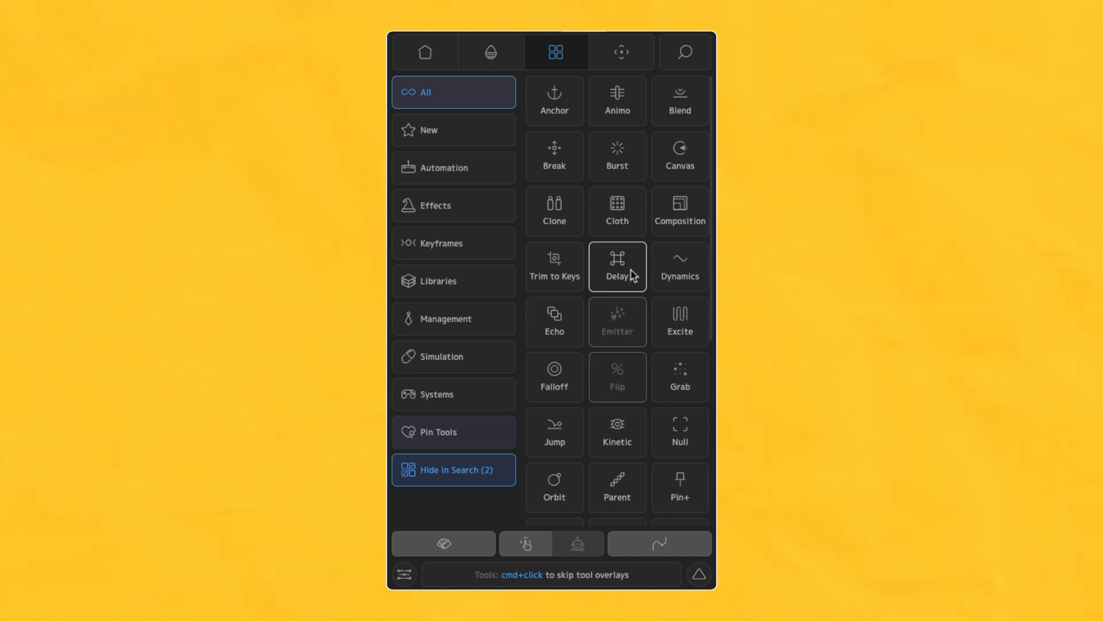
pyautogui.click(452, 395)
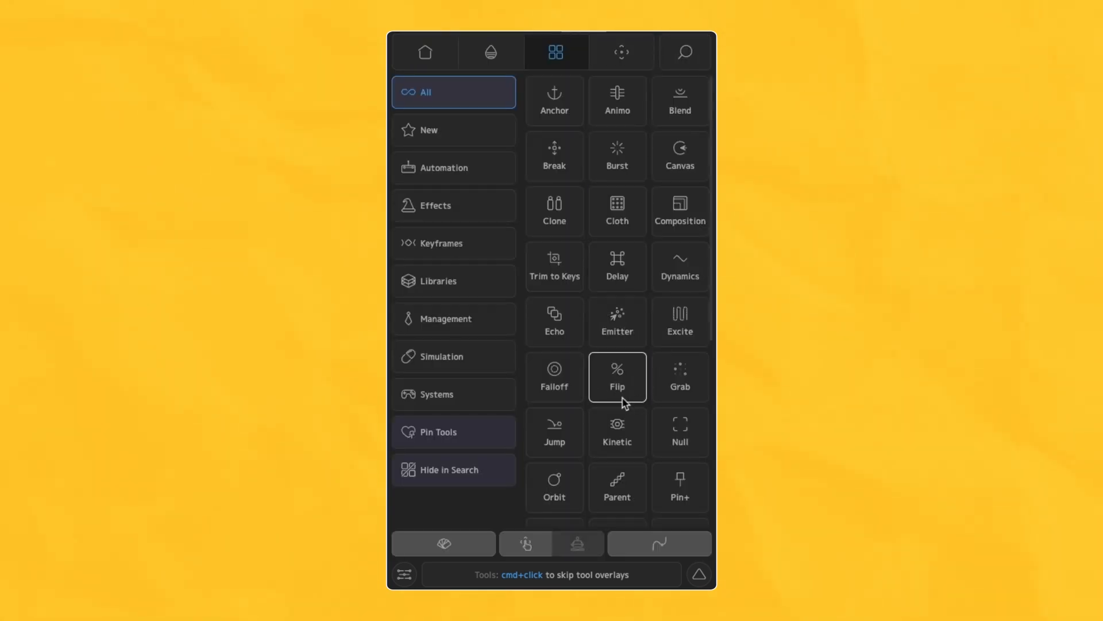
pyautogui.click(453, 431)
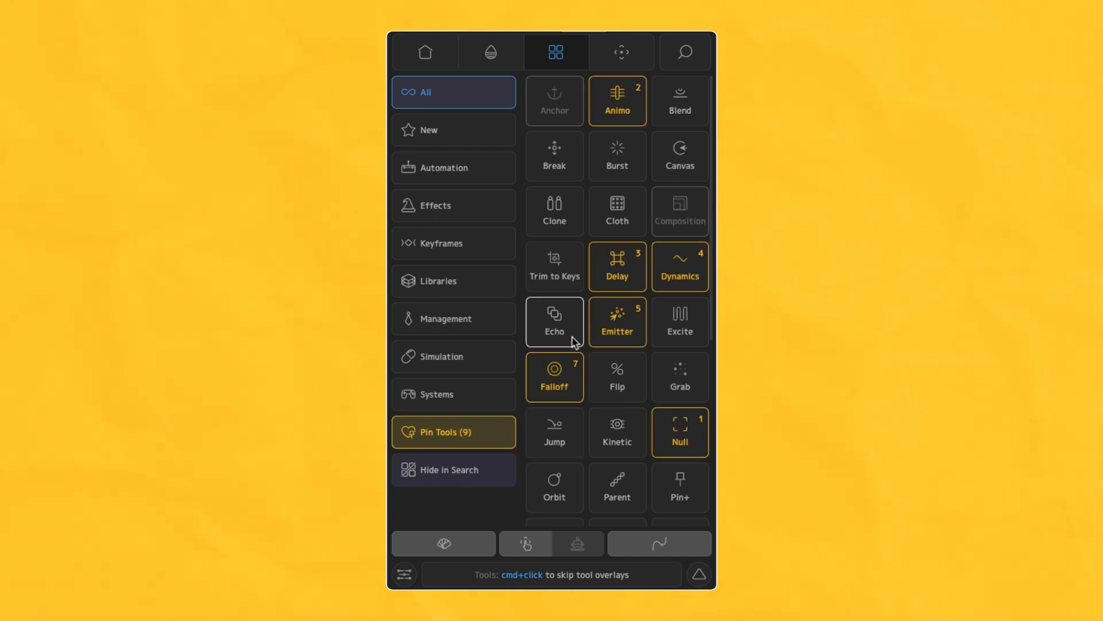
pyautogui.click(441, 357)
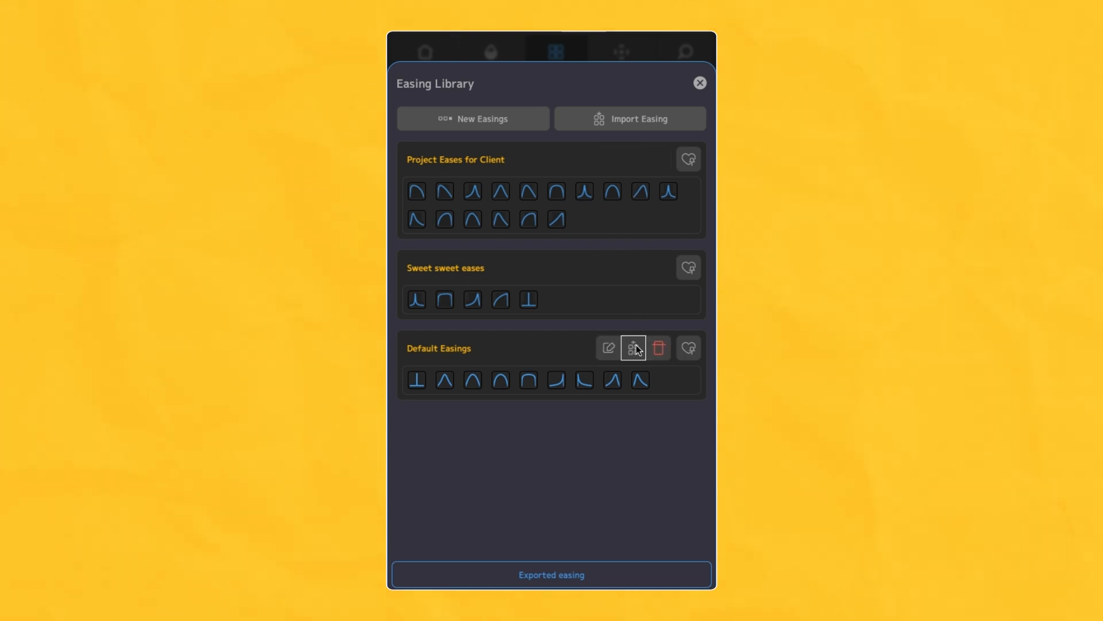
pyautogui.moveTo(632, 271)
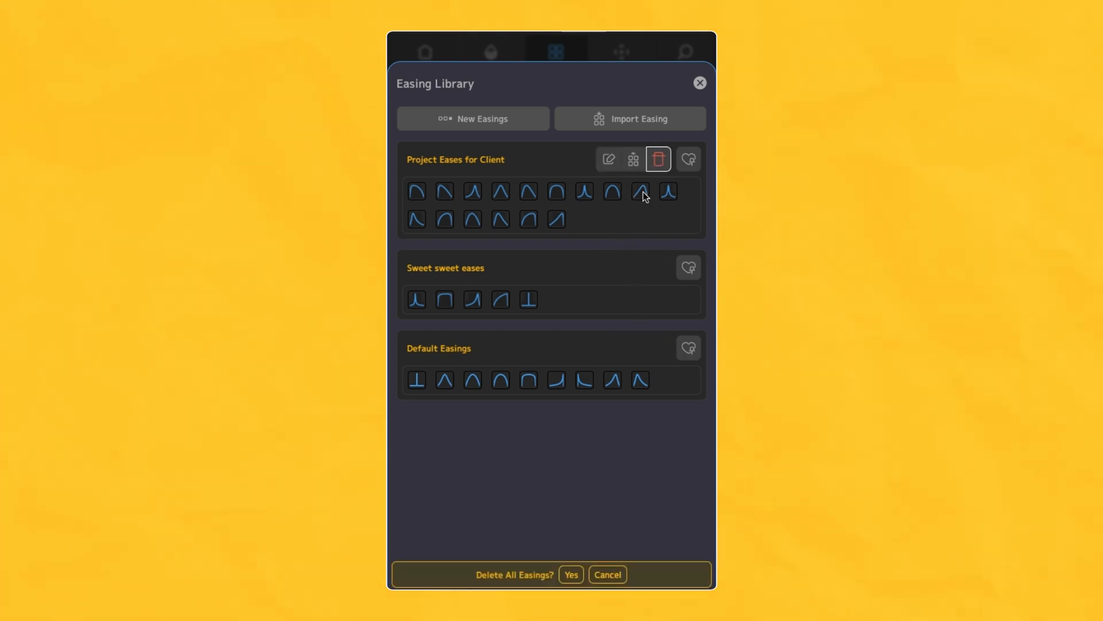
# Step: Delete the Project Eases for Client set, re-import it, and add the current curve to it
pyautogui.click(571, 575)
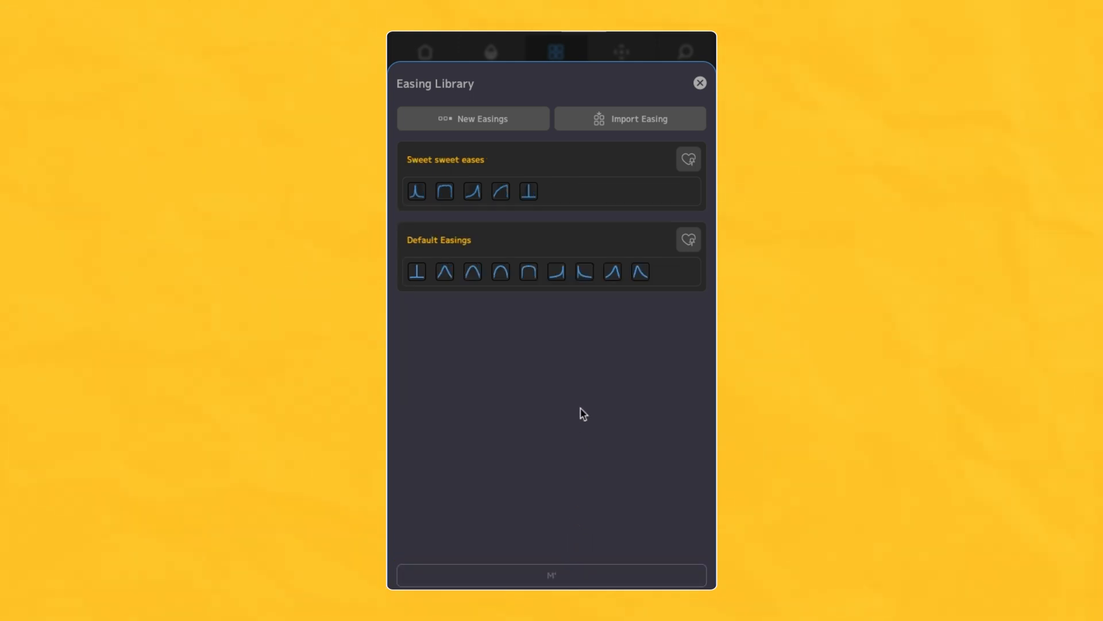
pyautogui.click(629, 118)
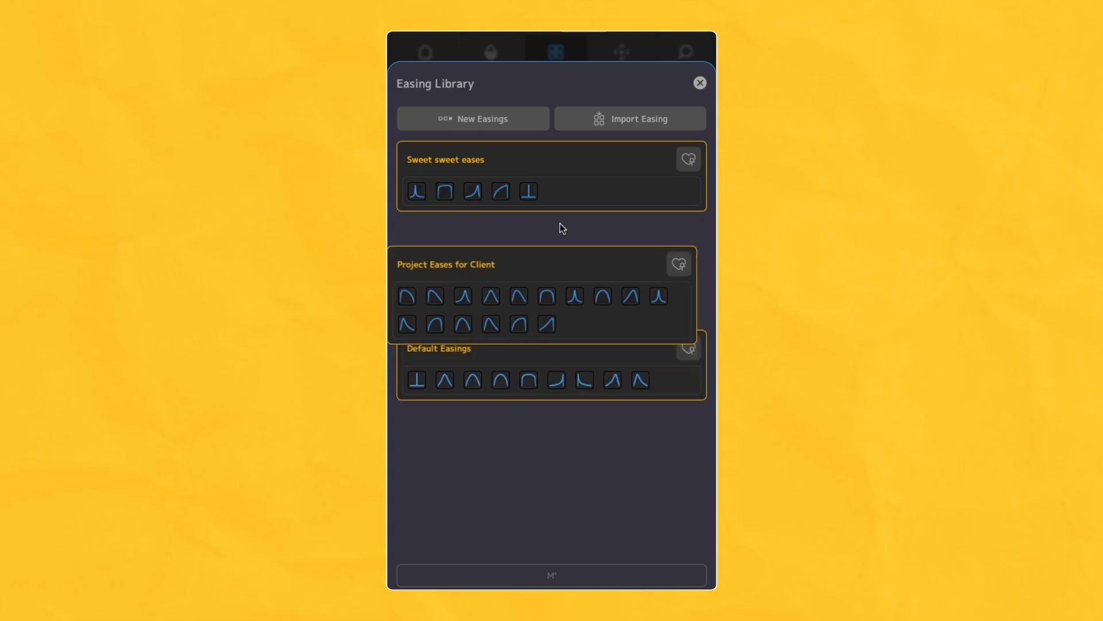
pyautogui.click(699, 82)
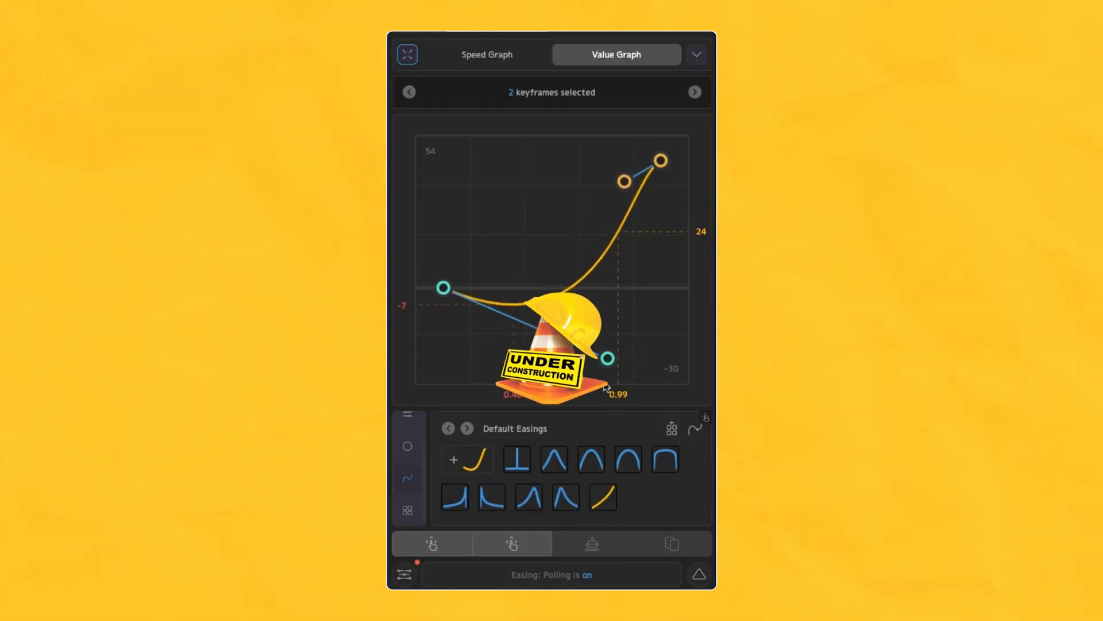
pyautogui.click(468, 459)
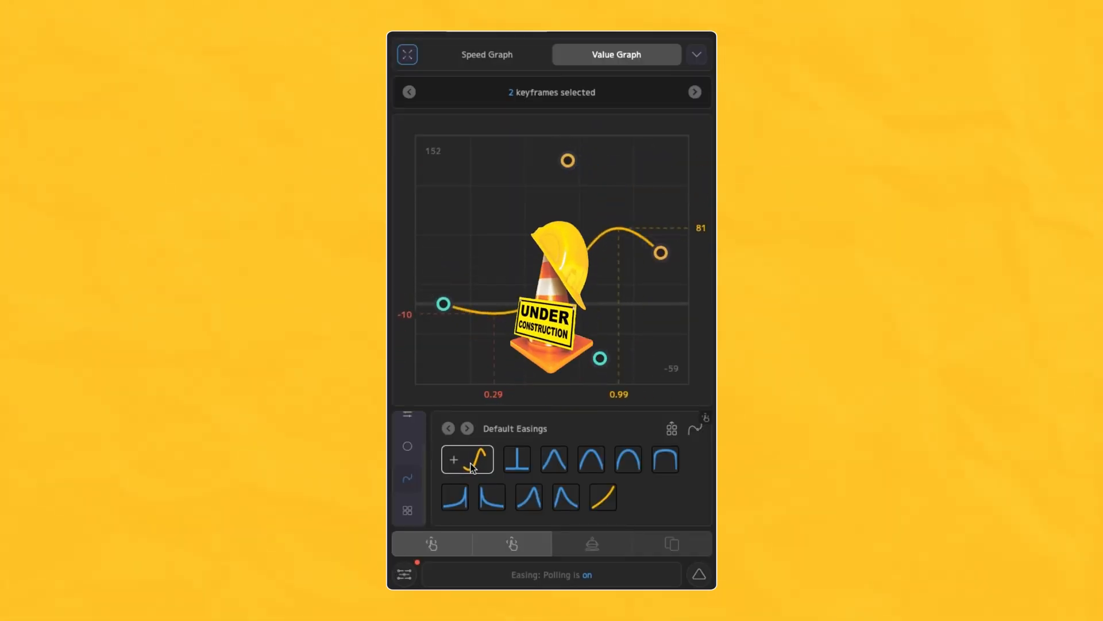
pyautogui.click(672, 427)
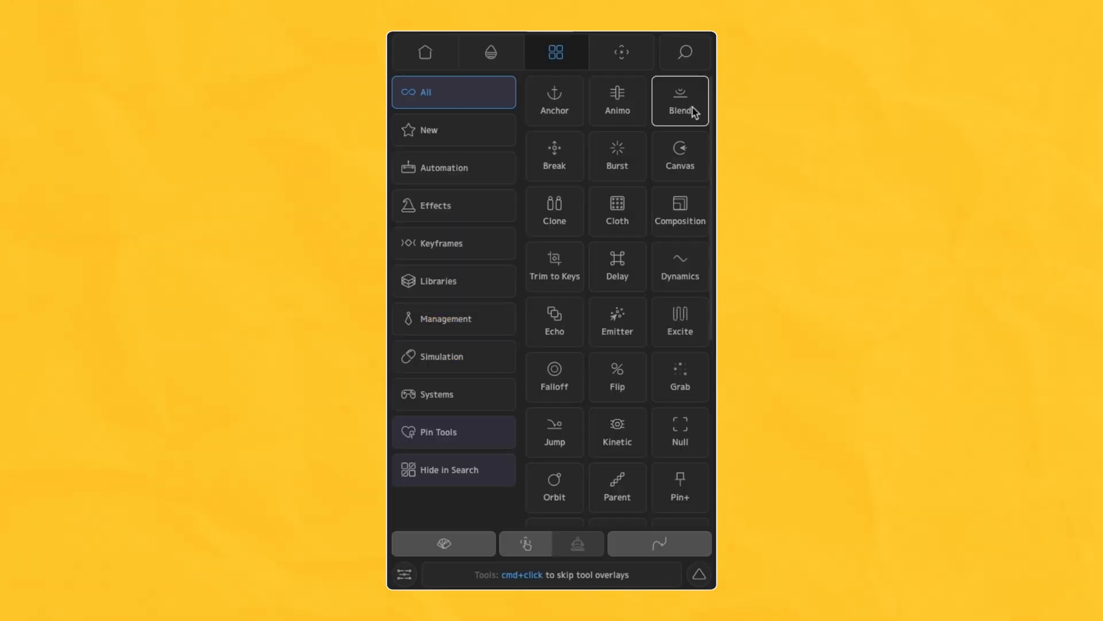
# Step: Save the Break tool's Group anchor point setting as its default
pyautogui.click(554, 155)
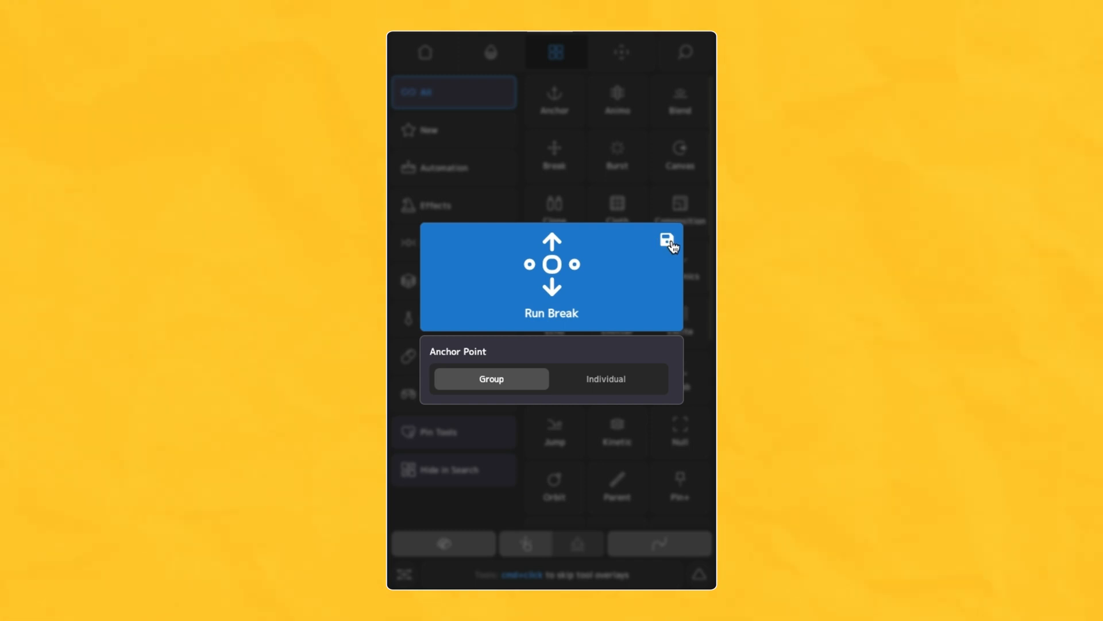
pyautogui.click(665, 239)
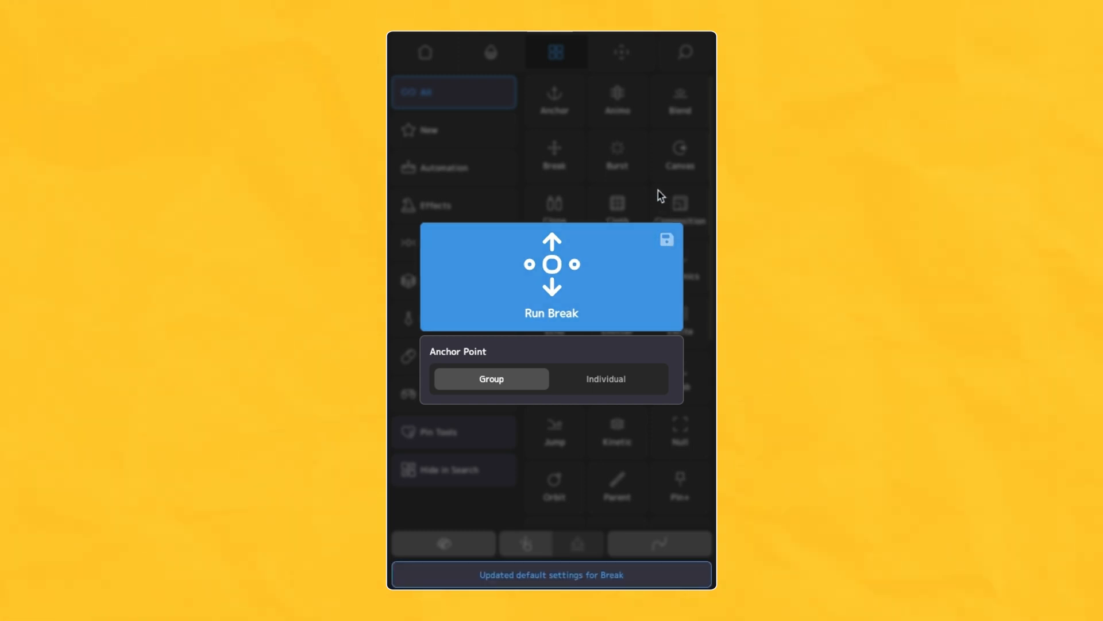